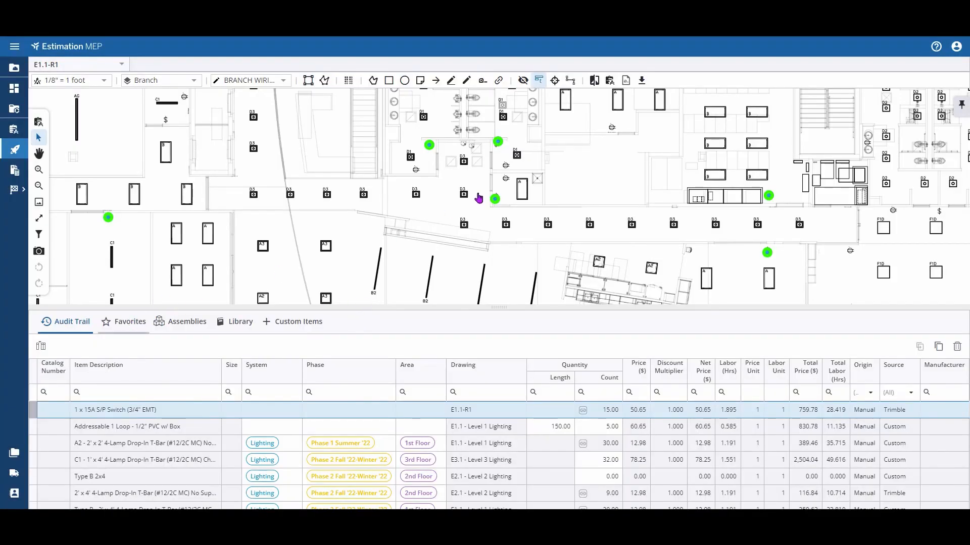
# Step: Show the Favorites lists beneath the E1.1-R1 lighting plan
pyautogui.click(130, 321)
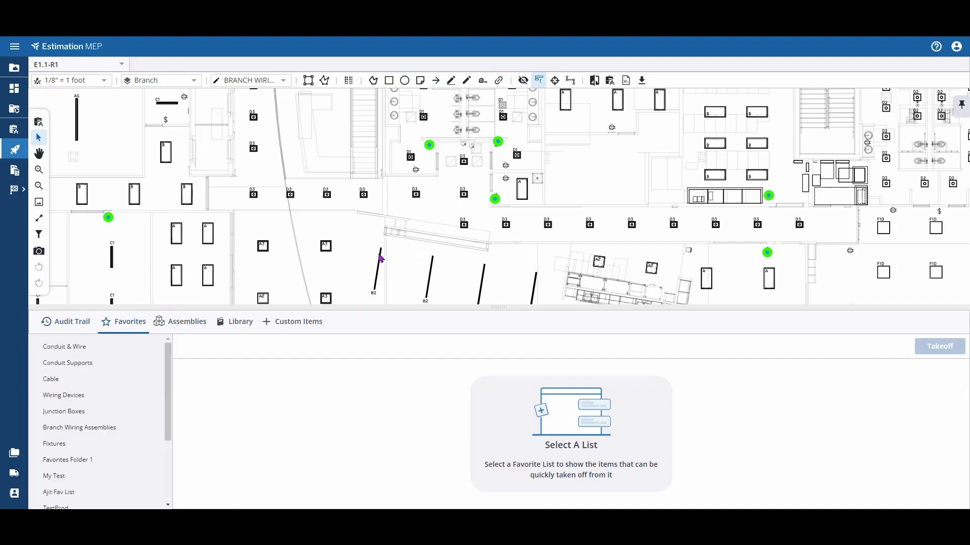
pyautogui.moveTo(128, 415)
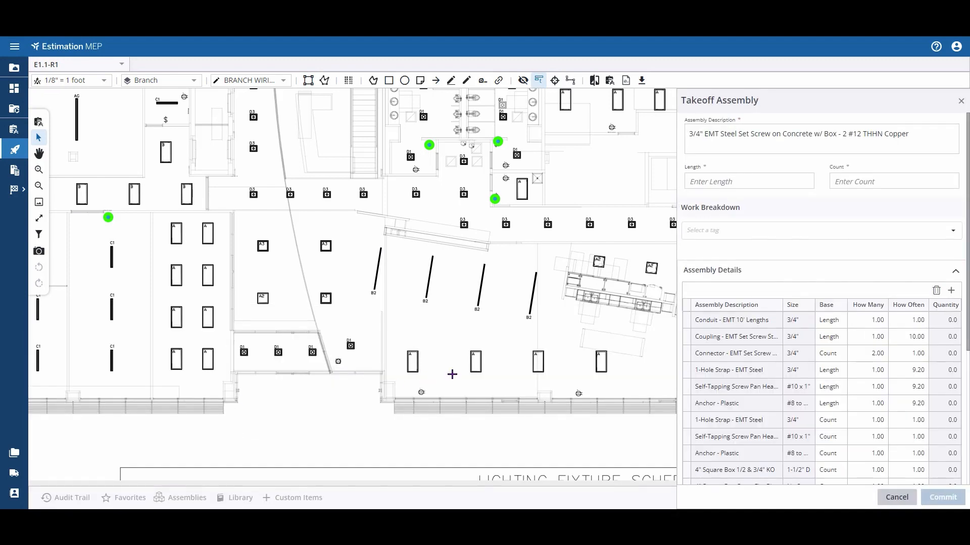
pyautogui.moveTo(554, 273)
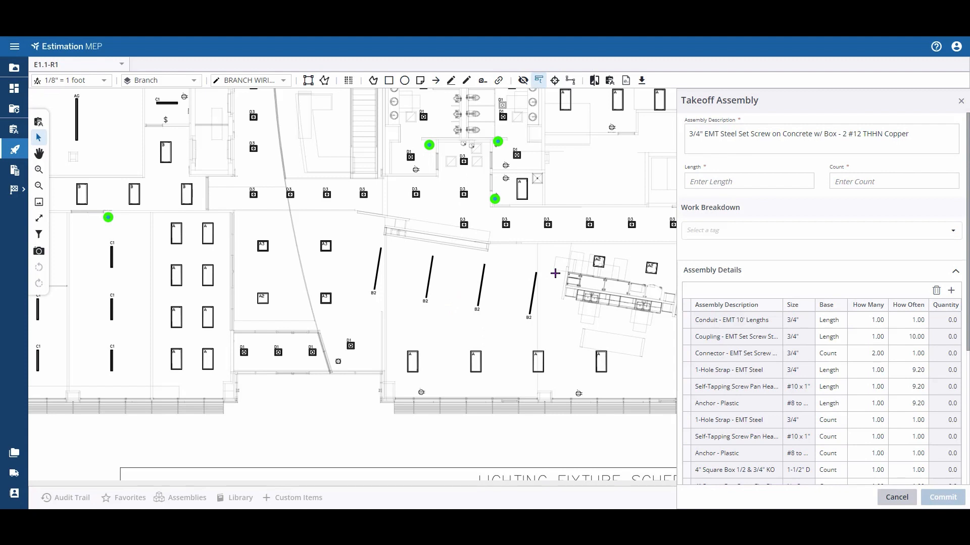
pyautogui.moveTo(550, 272)
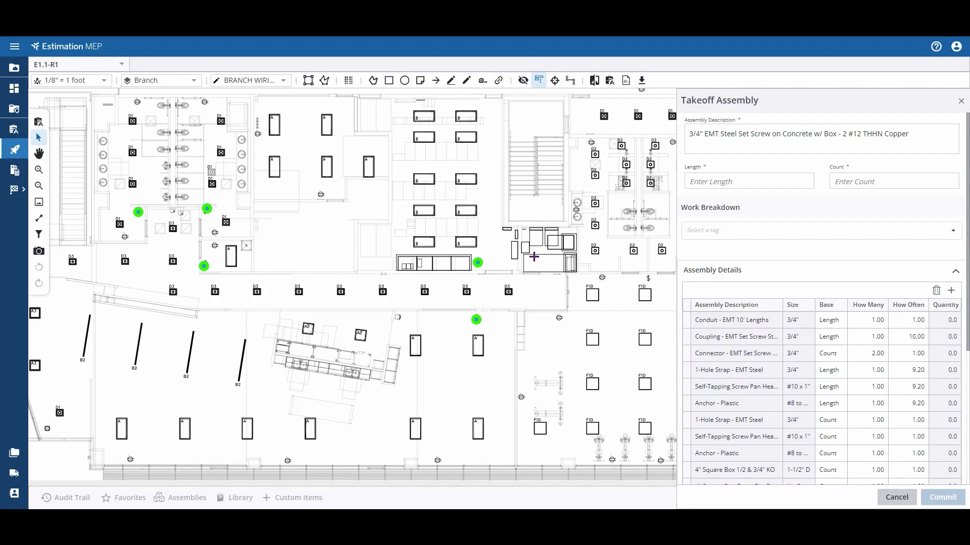
# Step: Start the EMT conduit run at the stairwell box, placing an 11.38 ft first leg
pyautogui.click(535, 230)
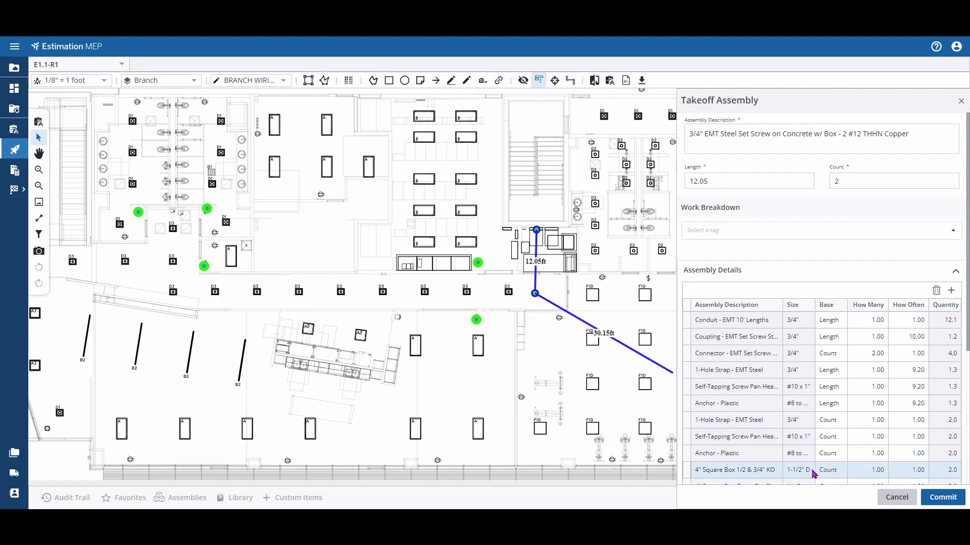
pyautogui.moveTo(841, 470)
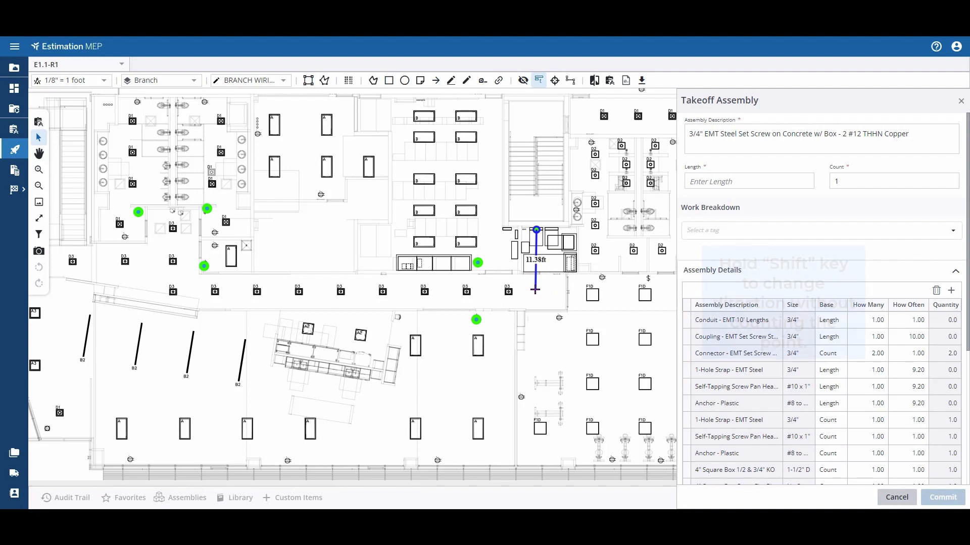
# Step: Extend the run left through the corridor boxes and turn upward, reaching 80.21 ft with 6 boxes
pyautogui.click(481, 301)
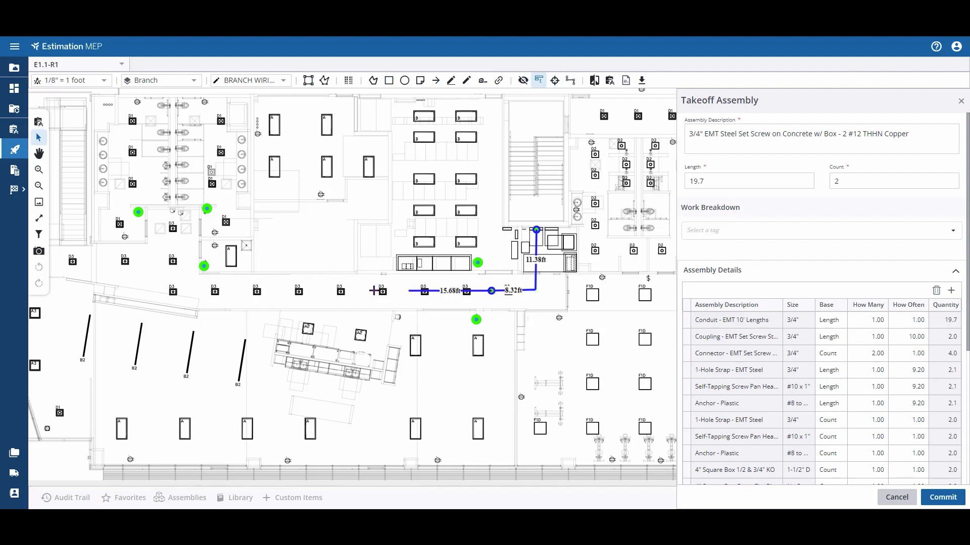
pyautogui.click(240, 291)
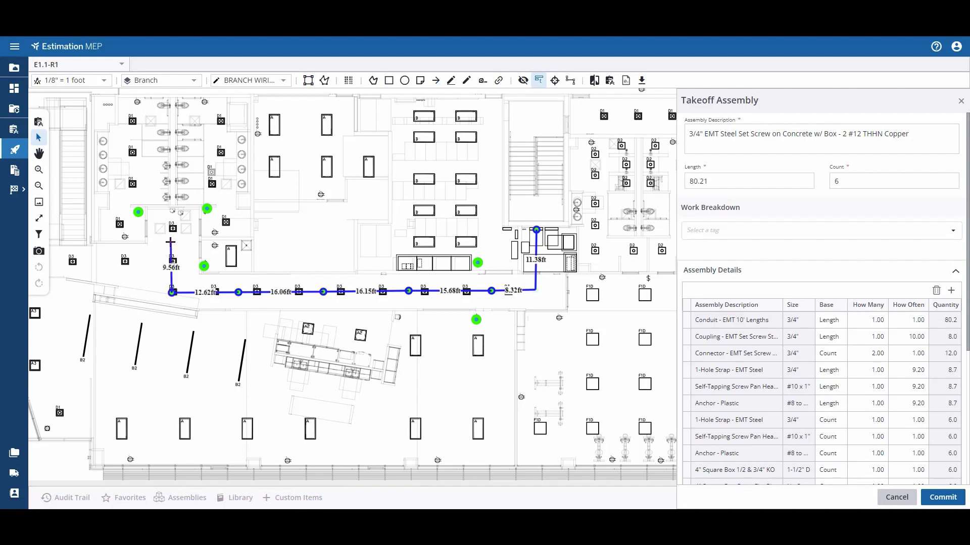
# Step: Branch the run to the upper offices and below the corridor, totalling 158.4 ft with 11 boxes
pyautogui.click(275, 236)
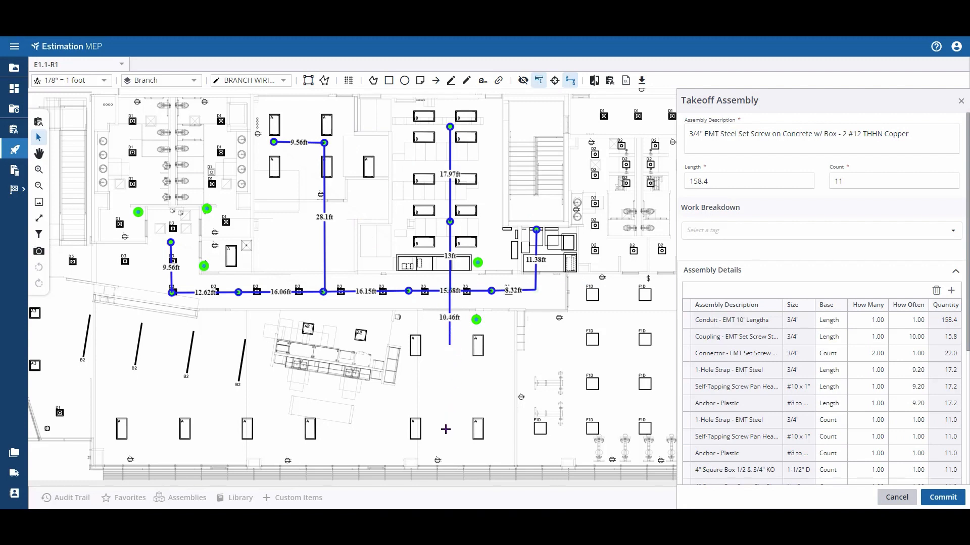
# Step: Extend the run to the lower fixtures (243.88 ft, 15 boxes), commit it, and view the Audit Trail
pyautogui.click(290, 431)
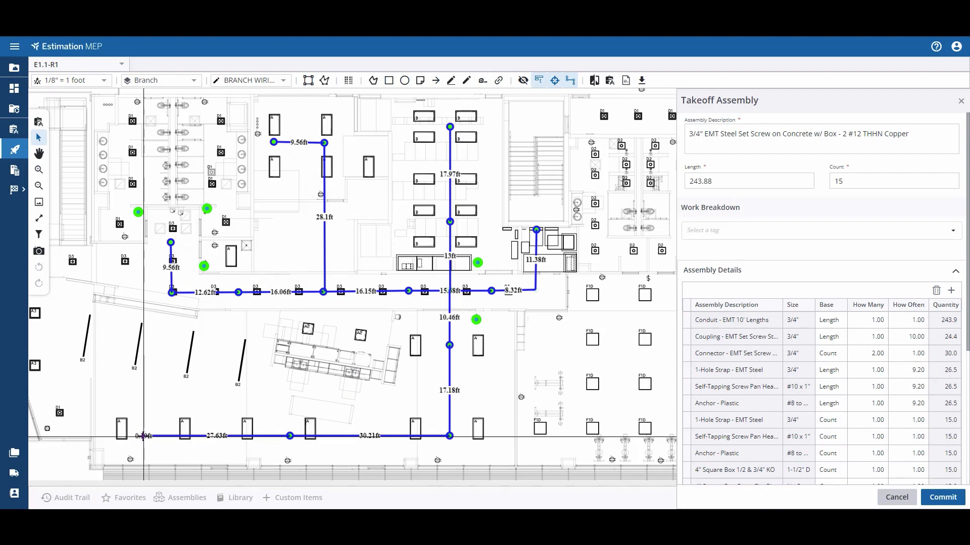
pyautogui.rightClick(148, 436)
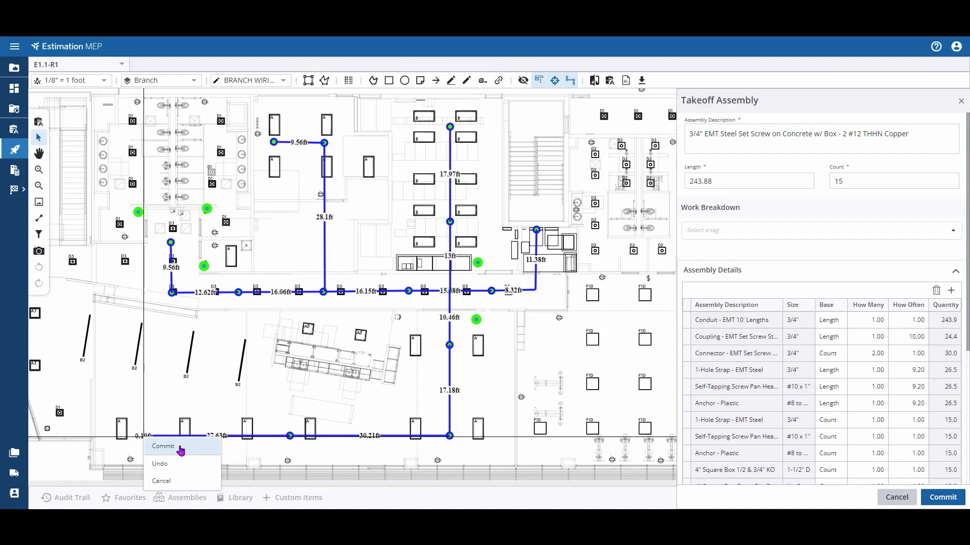
pyautogui.click(163, 446)
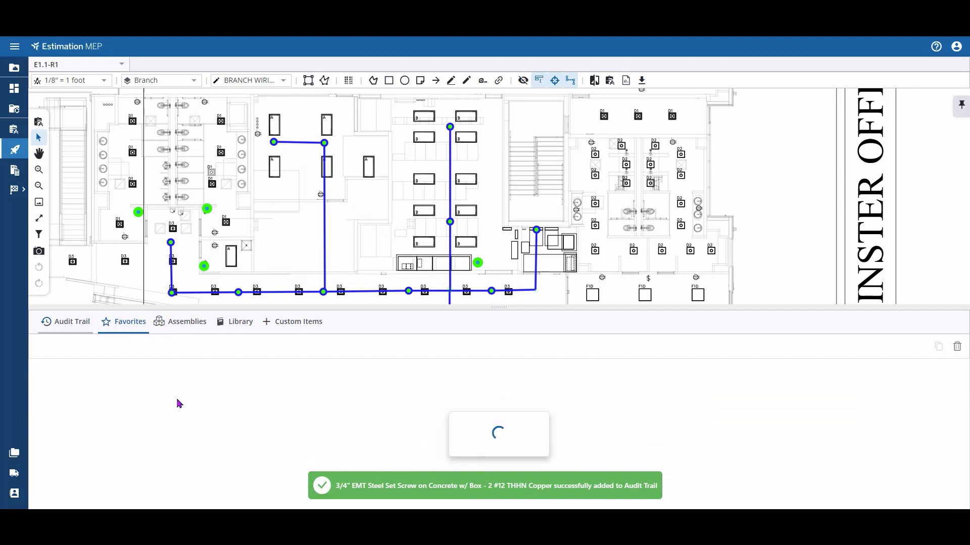
pyautogui.click(71, 321)
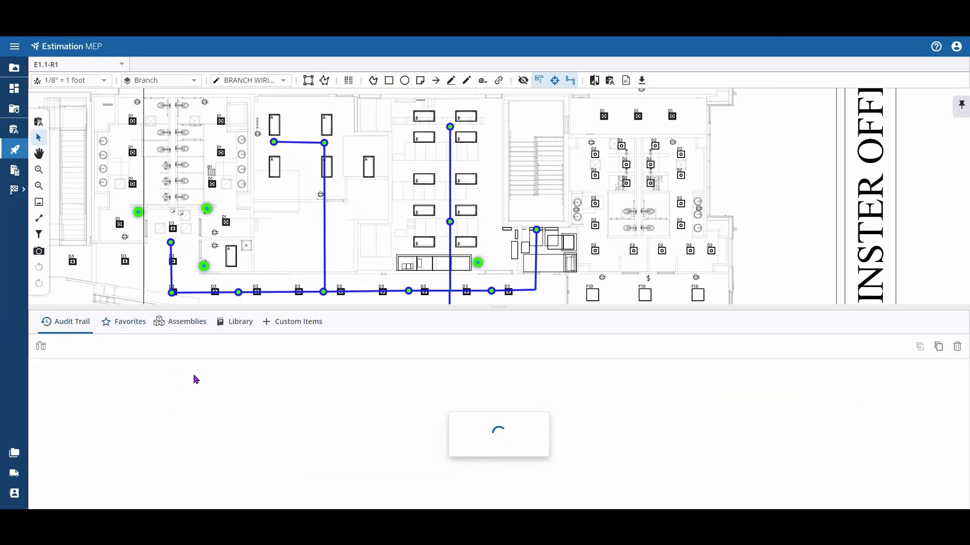